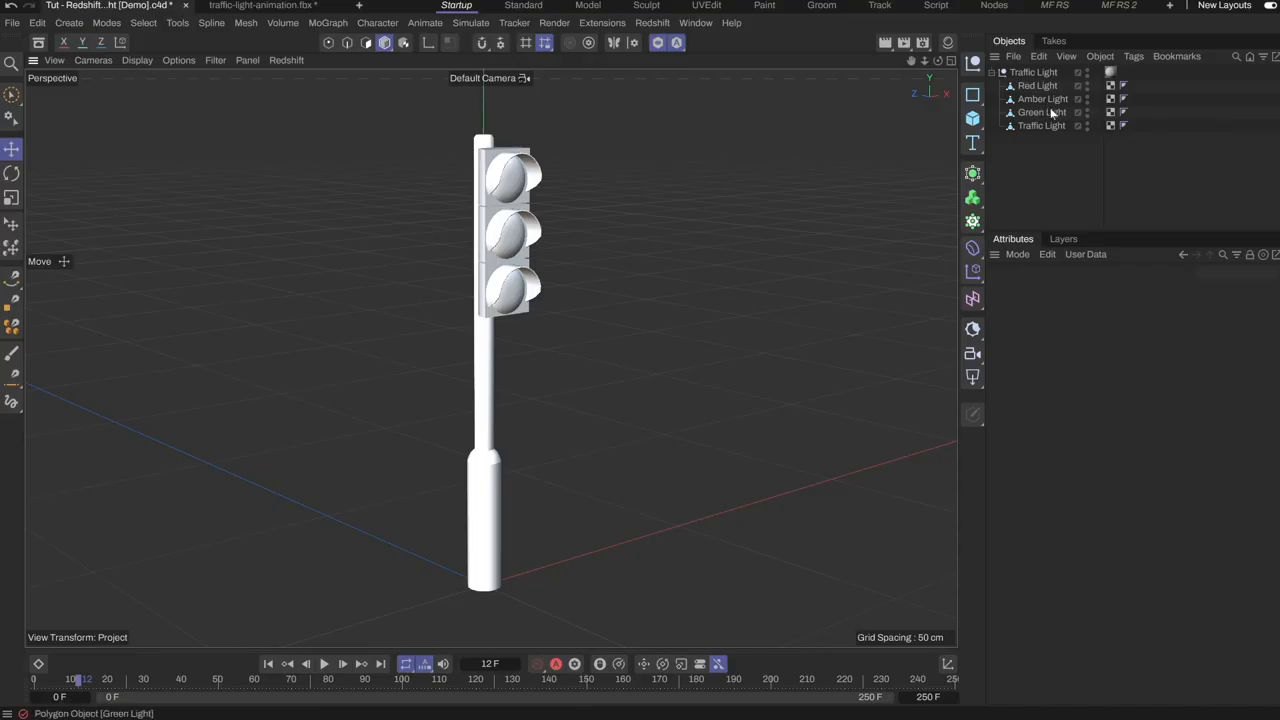
- Select the Red Light and Amber Light bulbs and bring up the Redshift RenderView
left_click(1038, 84)
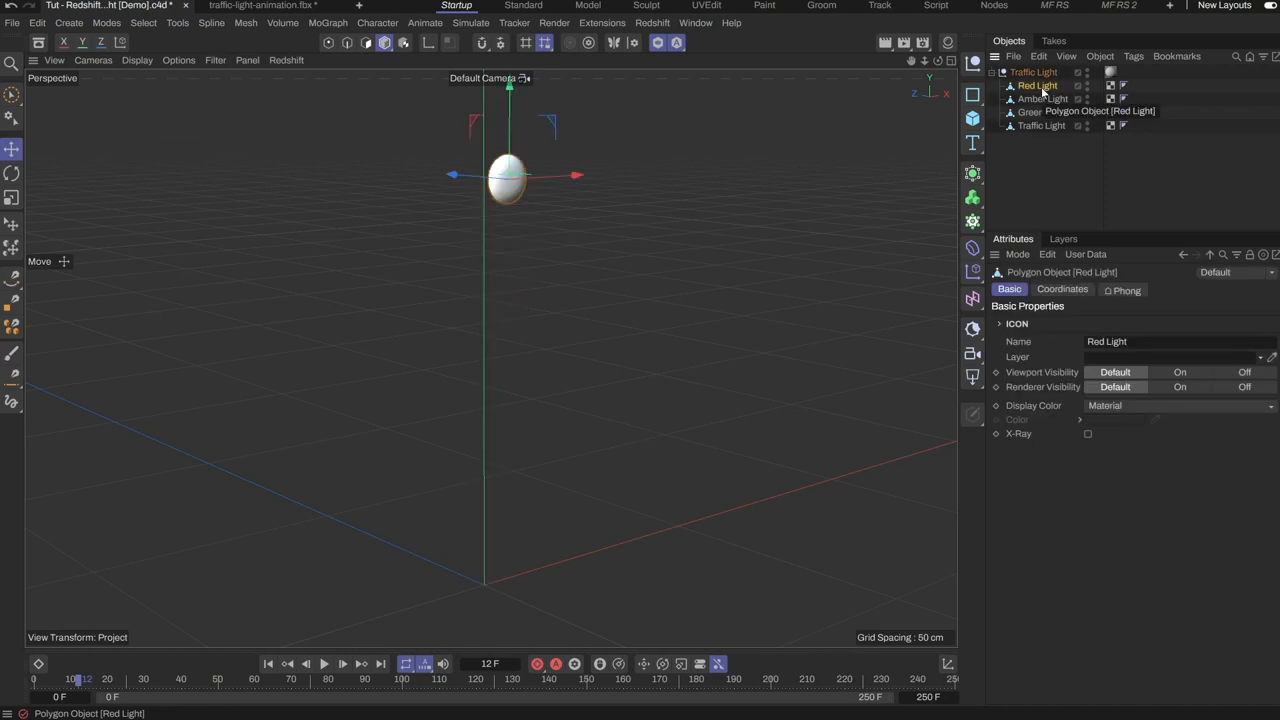
left_click(1042, 98)
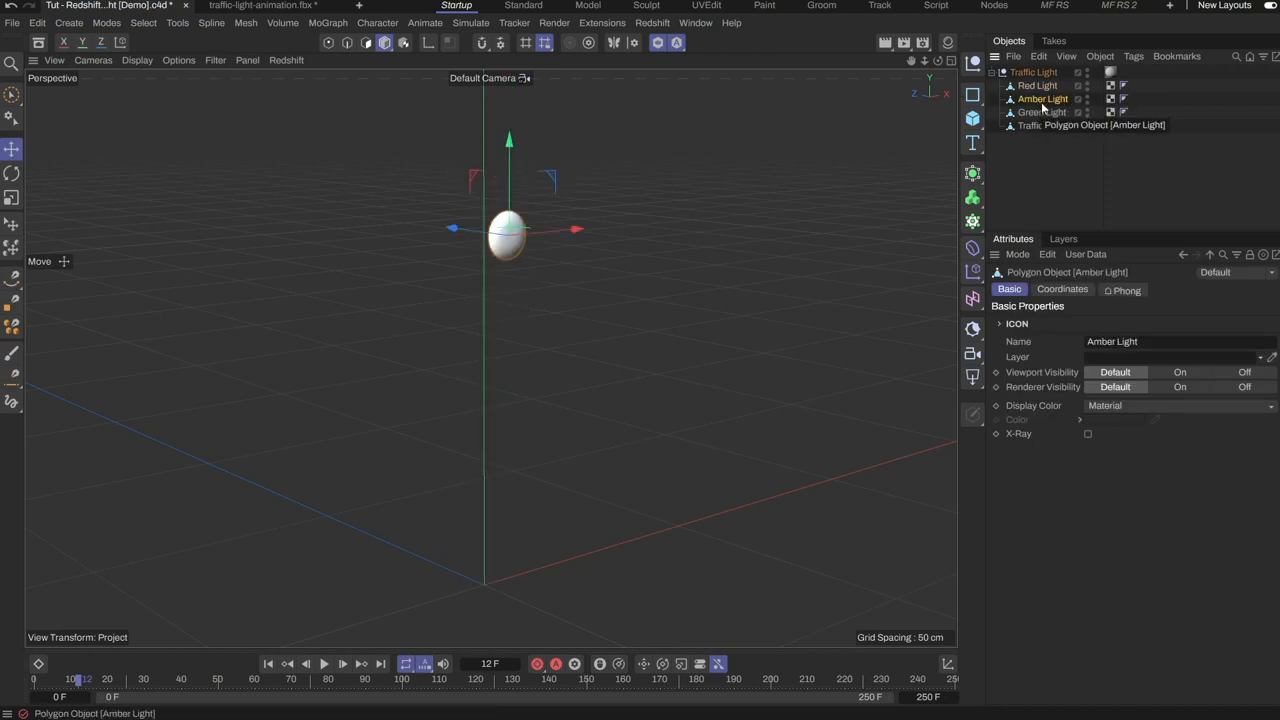
left_click(1040, 124)
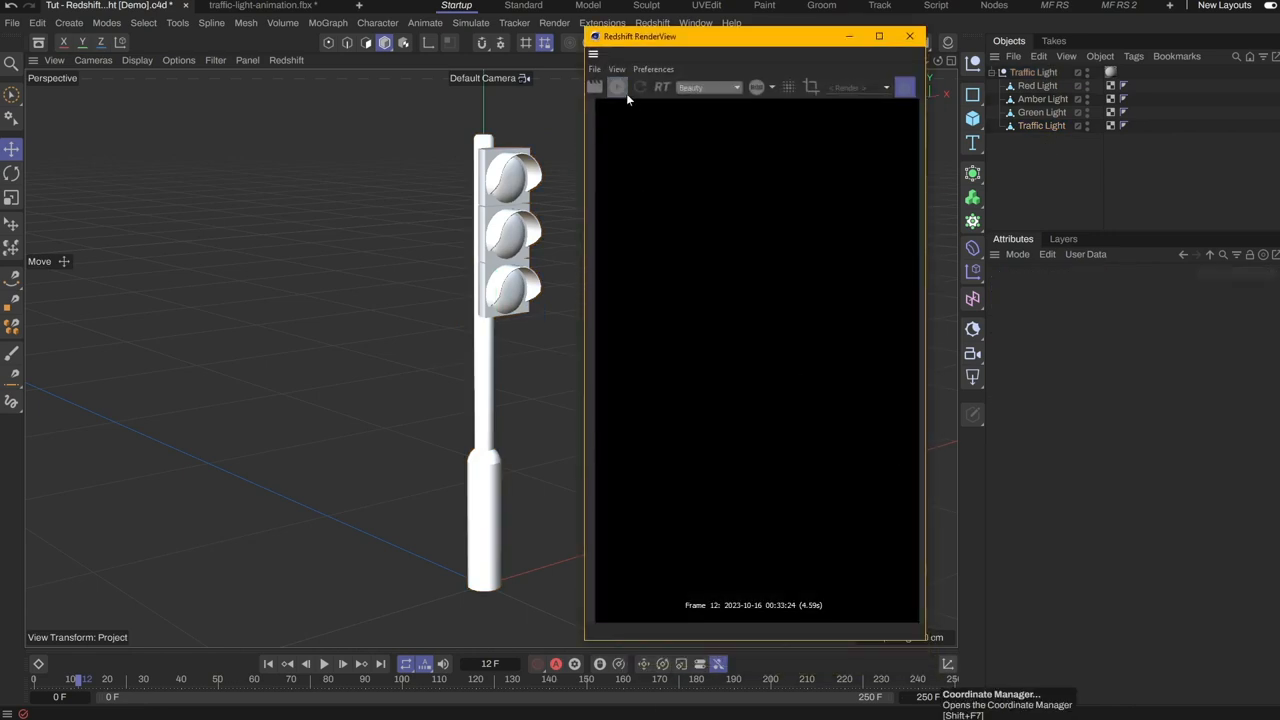
- Start the RenderView render and add an RS Area Light to light the traffic light
left_click(616, 88)
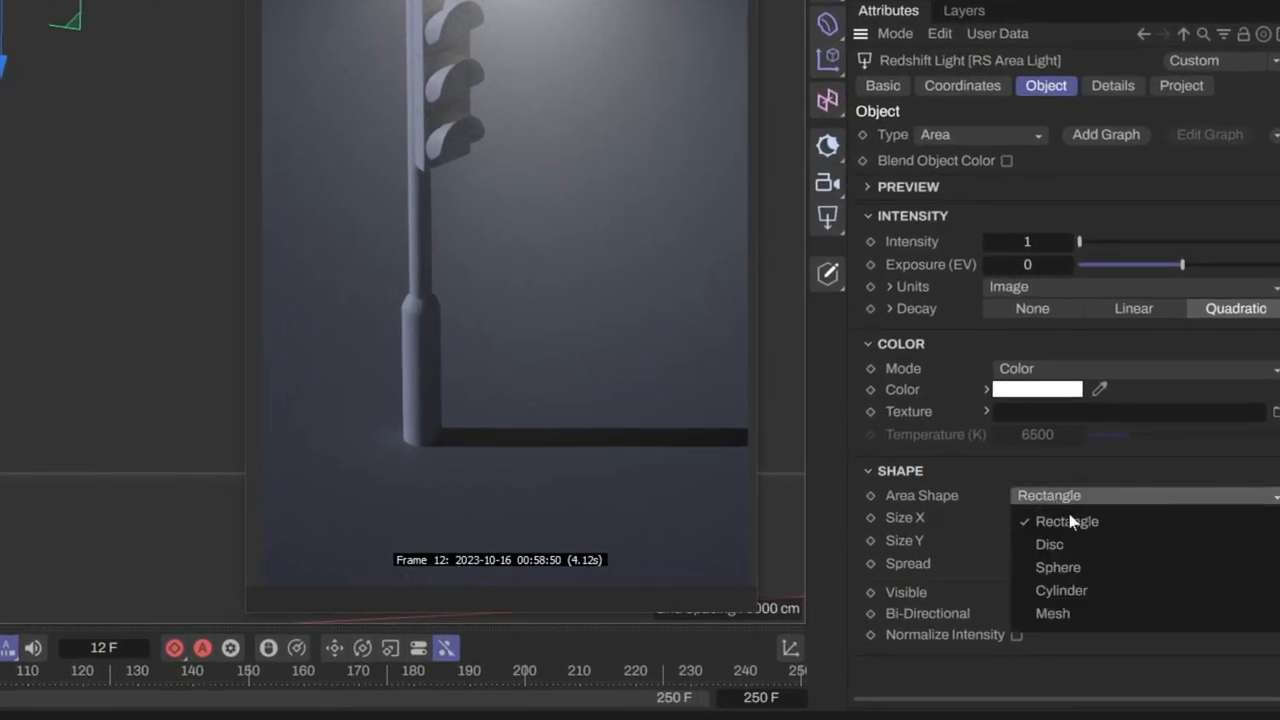
- Shape the area light from the Red Light mesh with intensity 5 and red colour
left_click(1052, 612)
type("5")
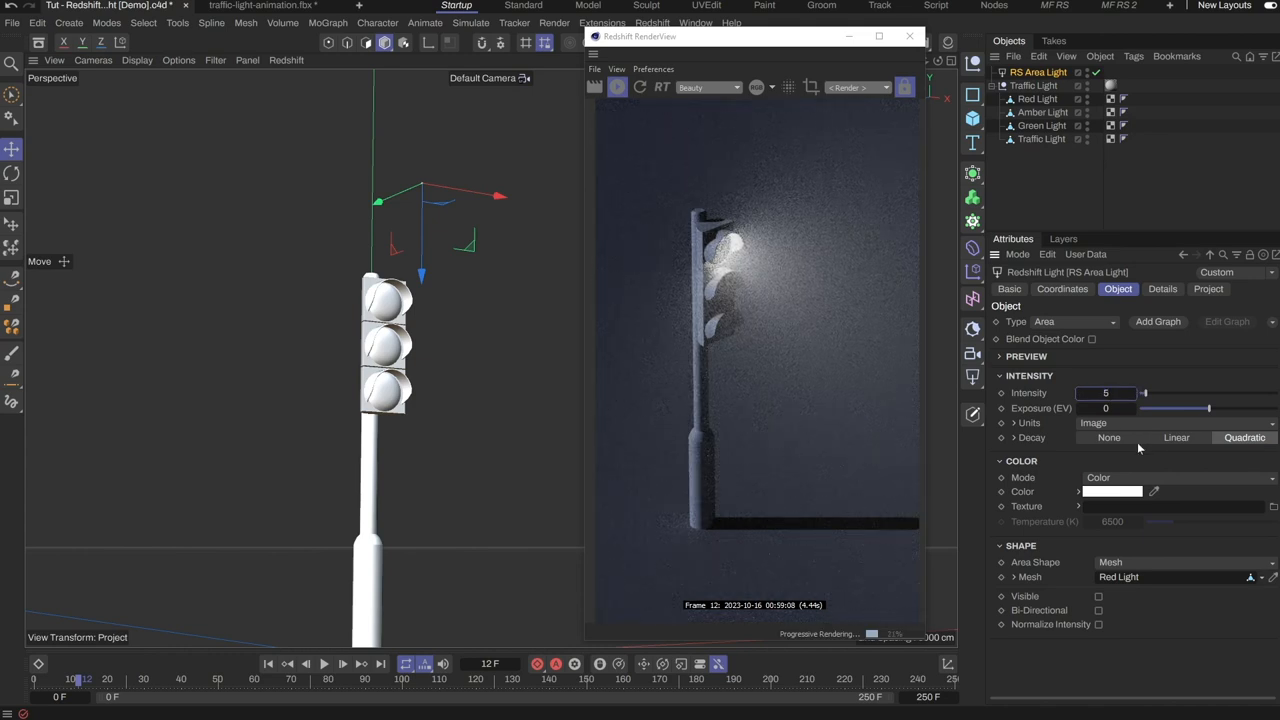
left_click(1112, 492)
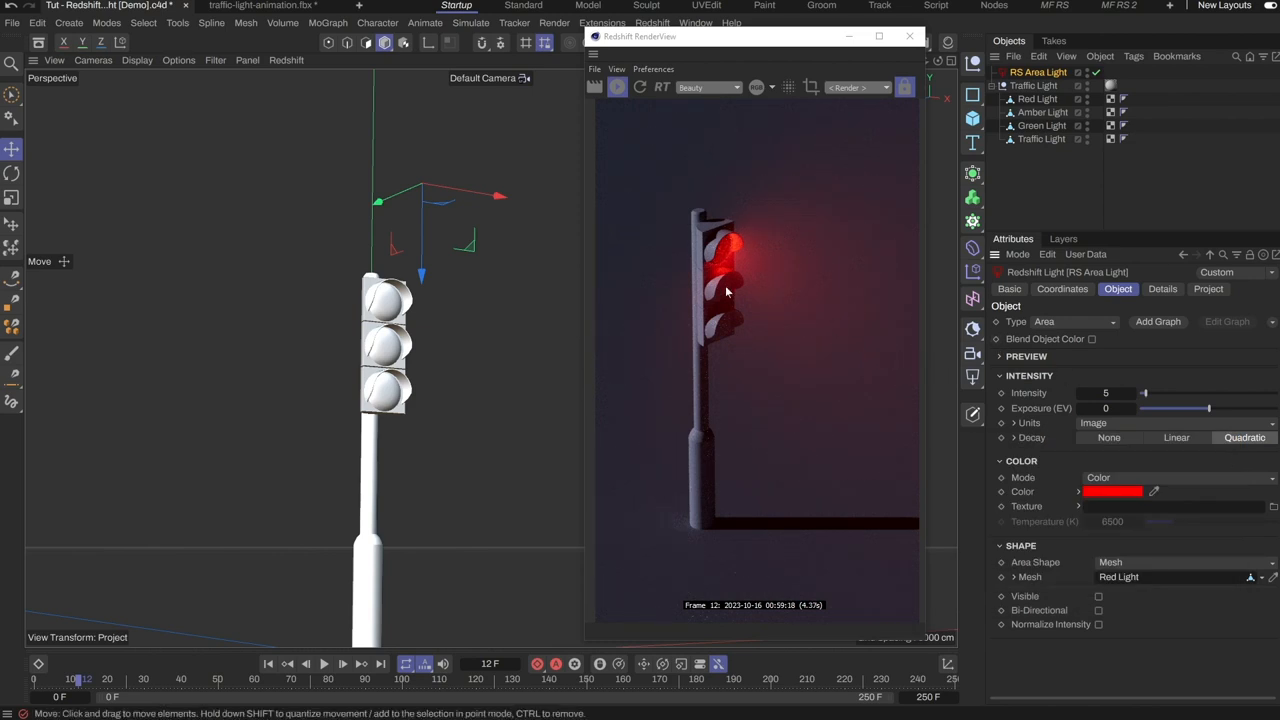
mouse_move(712, 232)
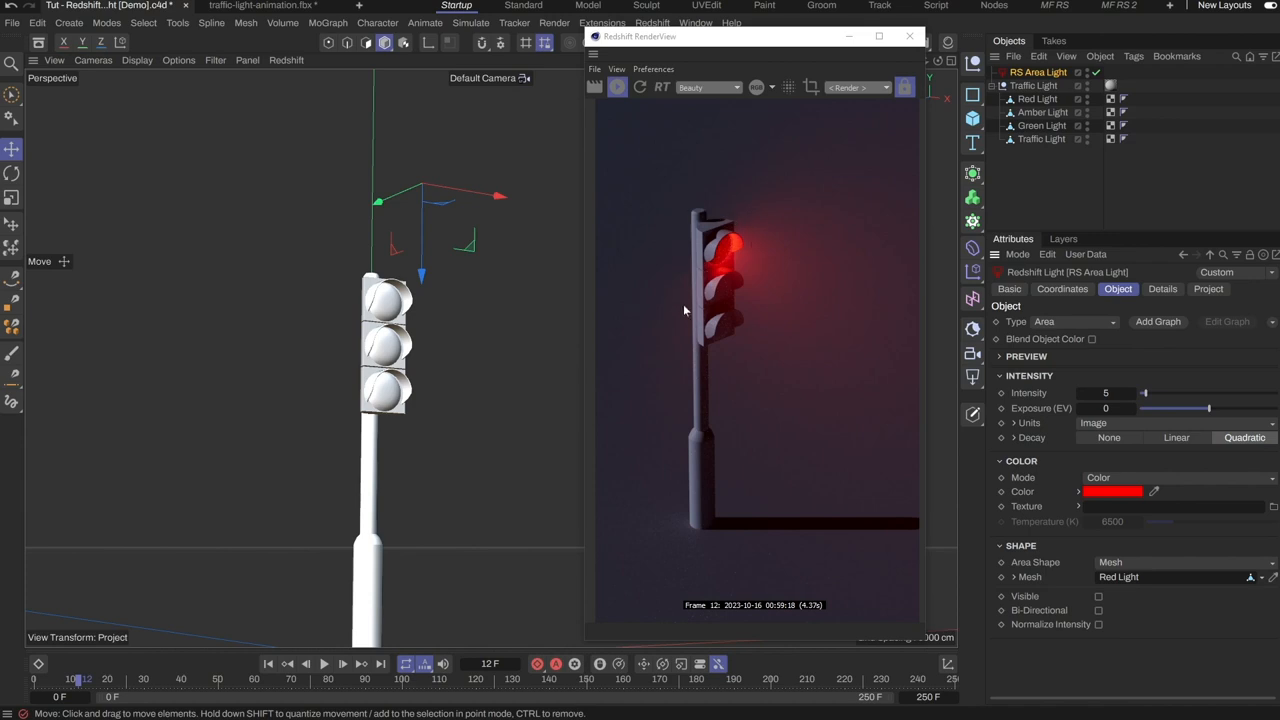
- Make the red mesh light visible in the render and duplicate it as Amber Light
left_click(1098, 596)
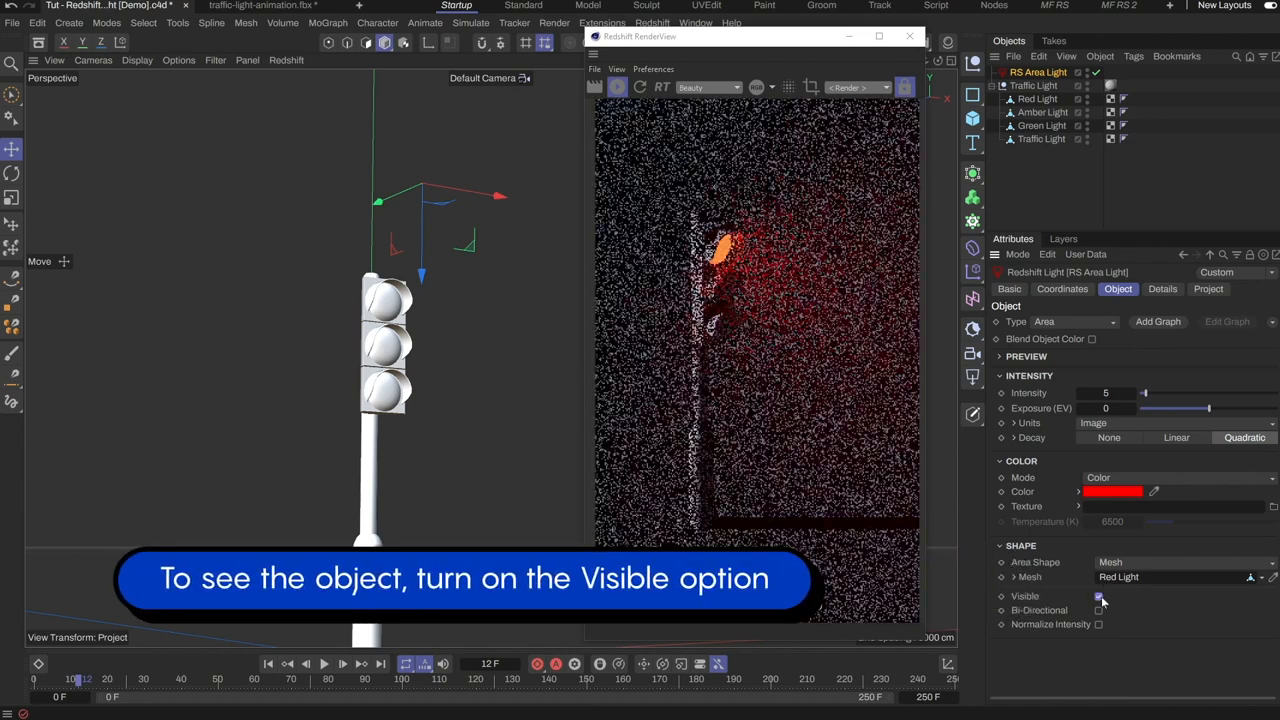
left_click(1100, 596)
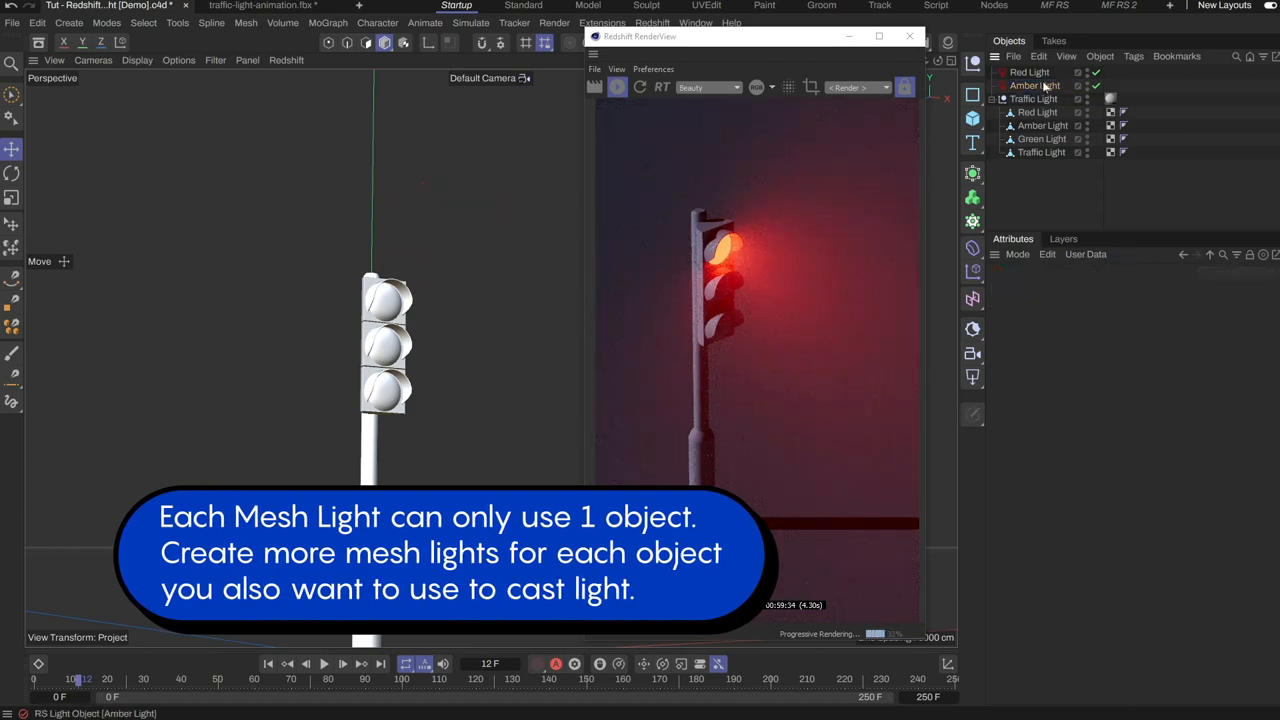
- Colour Amber Light orange and create Green Light using the green lamp mesh
left_click(1036, 84)
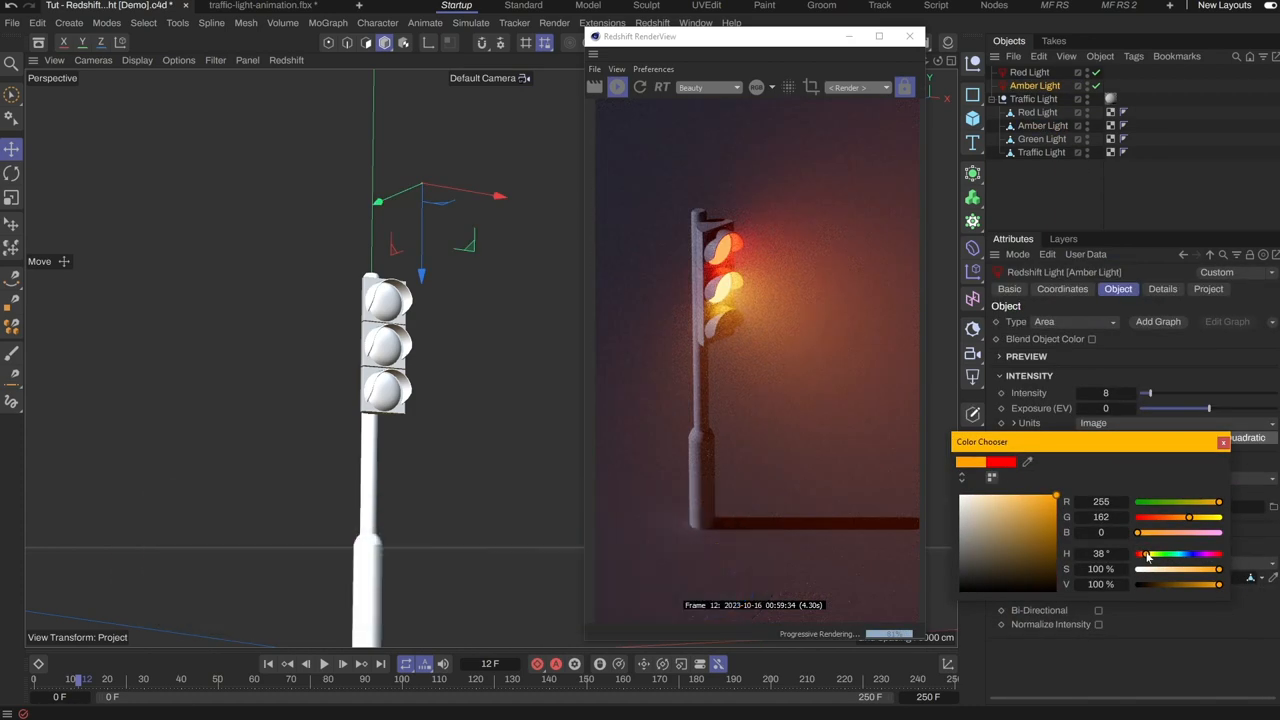
left_click(1222, 442)
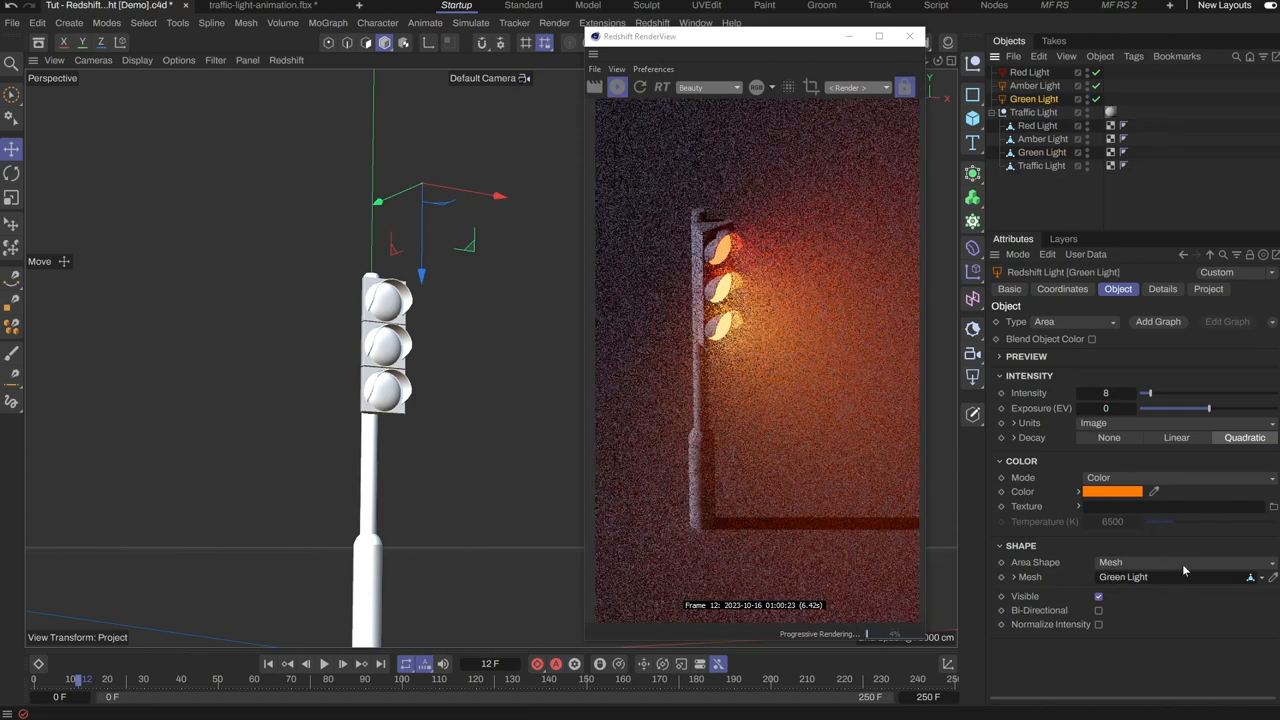
left_click(1112, 492)
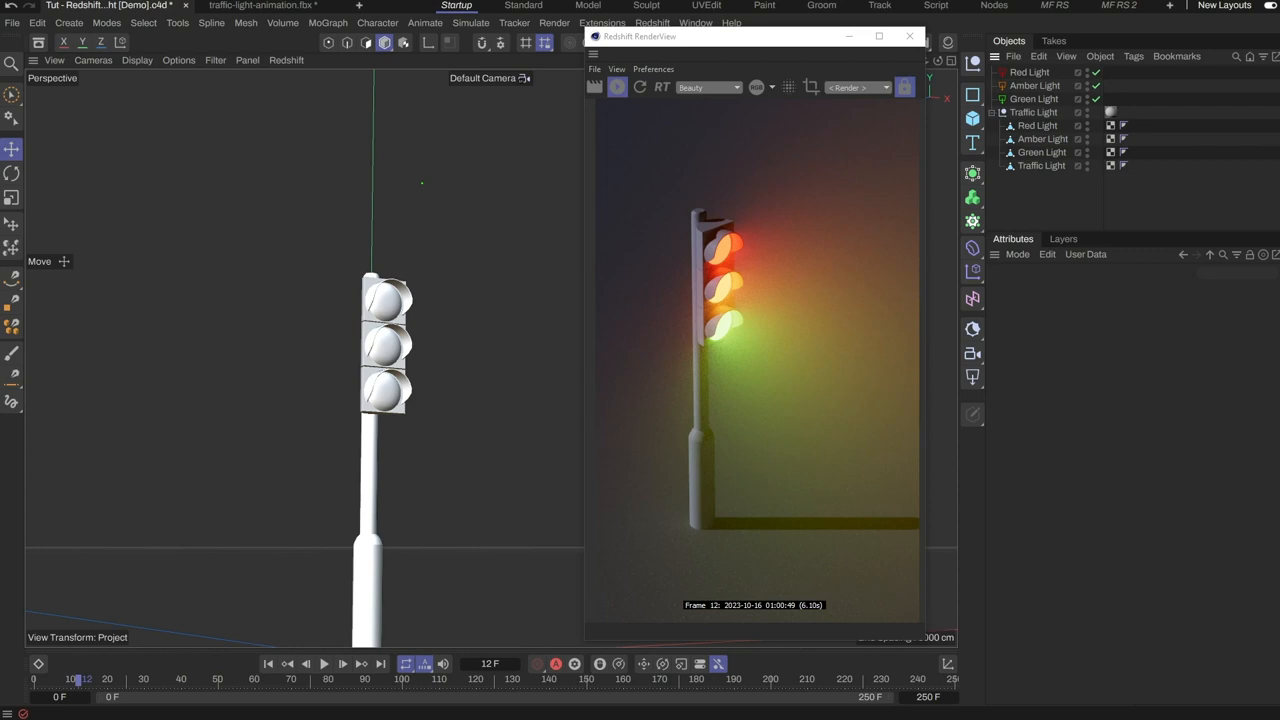
left_click(1028, 72)
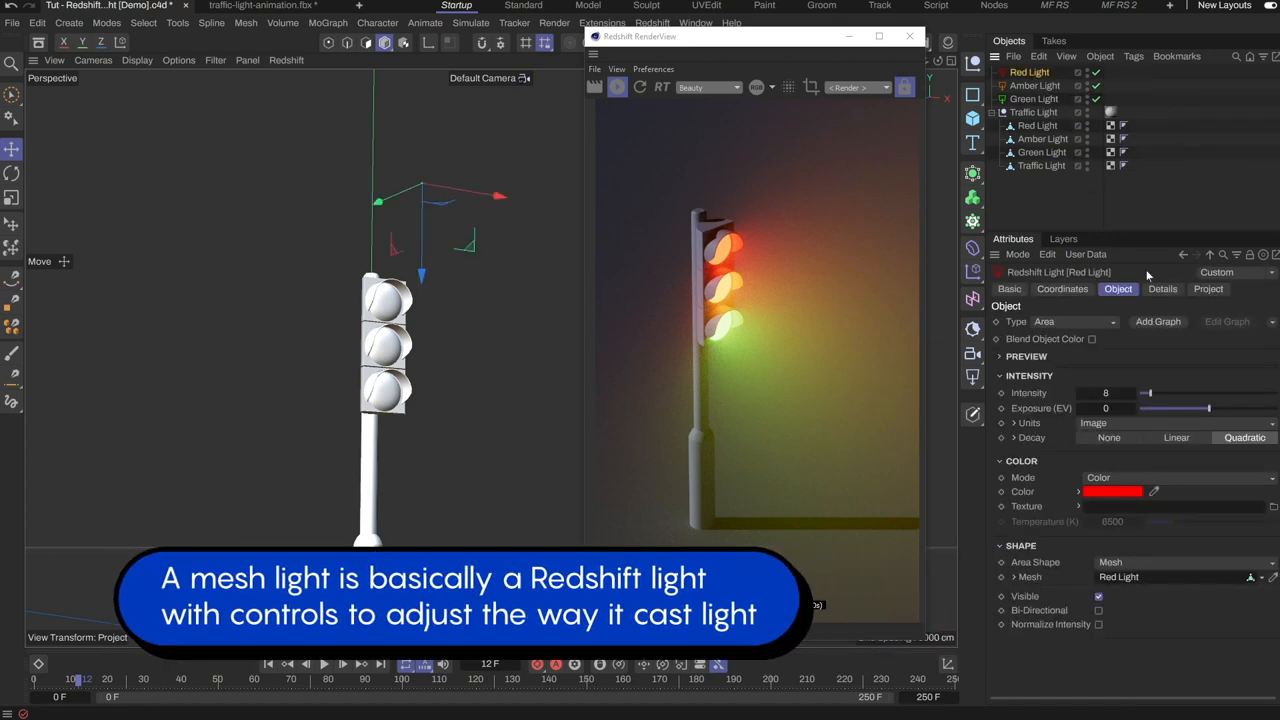
- Toggle Cast Shadow on the red light and raise its Volume contribution to 0.379
left_click(1162, 288)
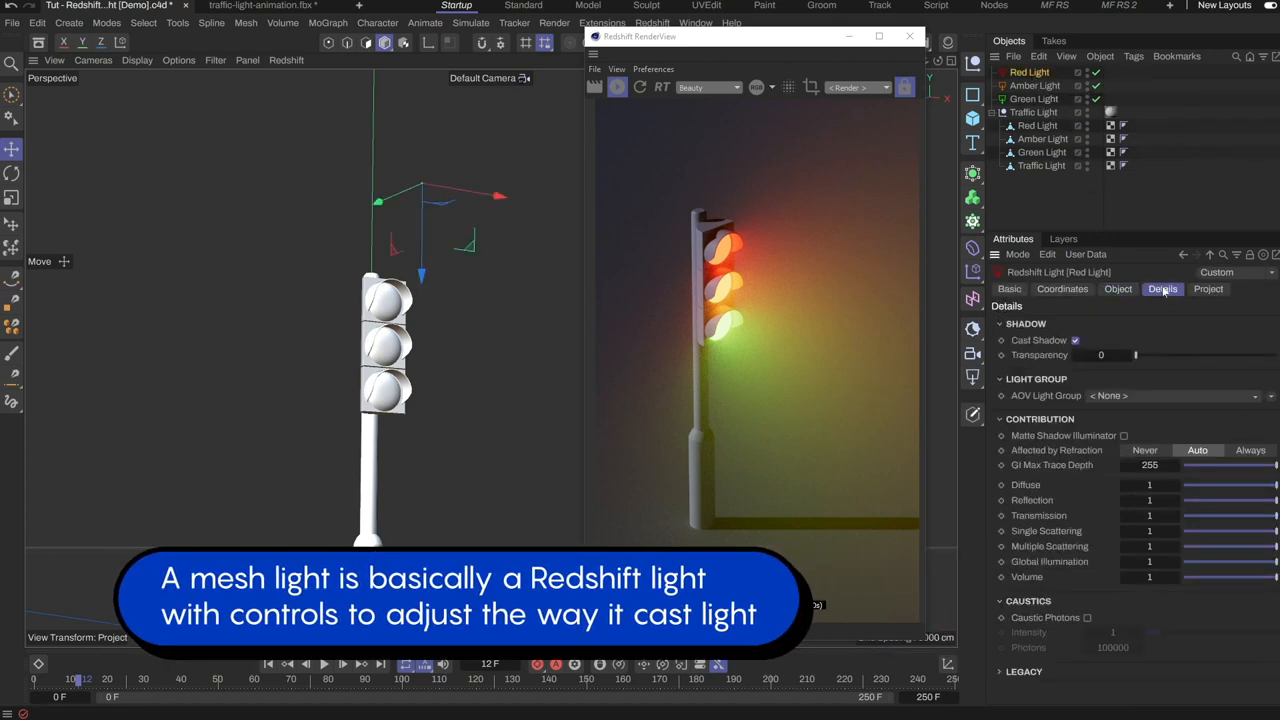
left_click(1076, 340)
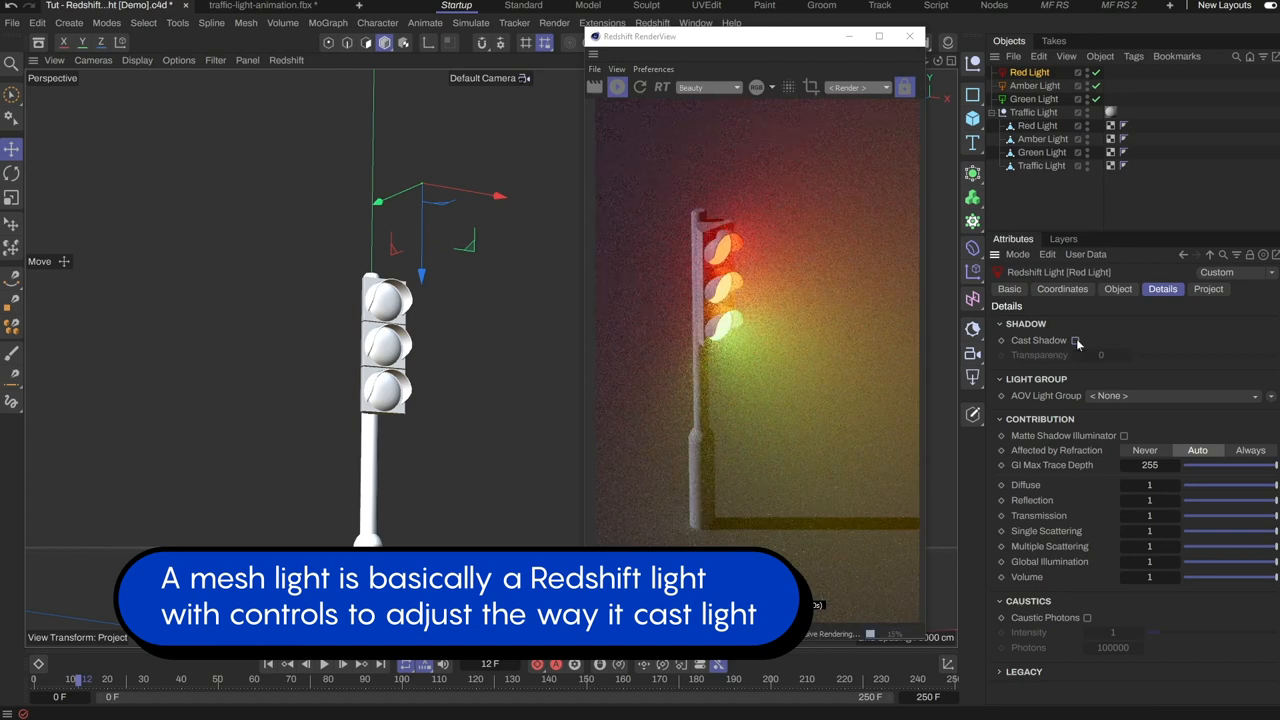
left_click(1076, 340)
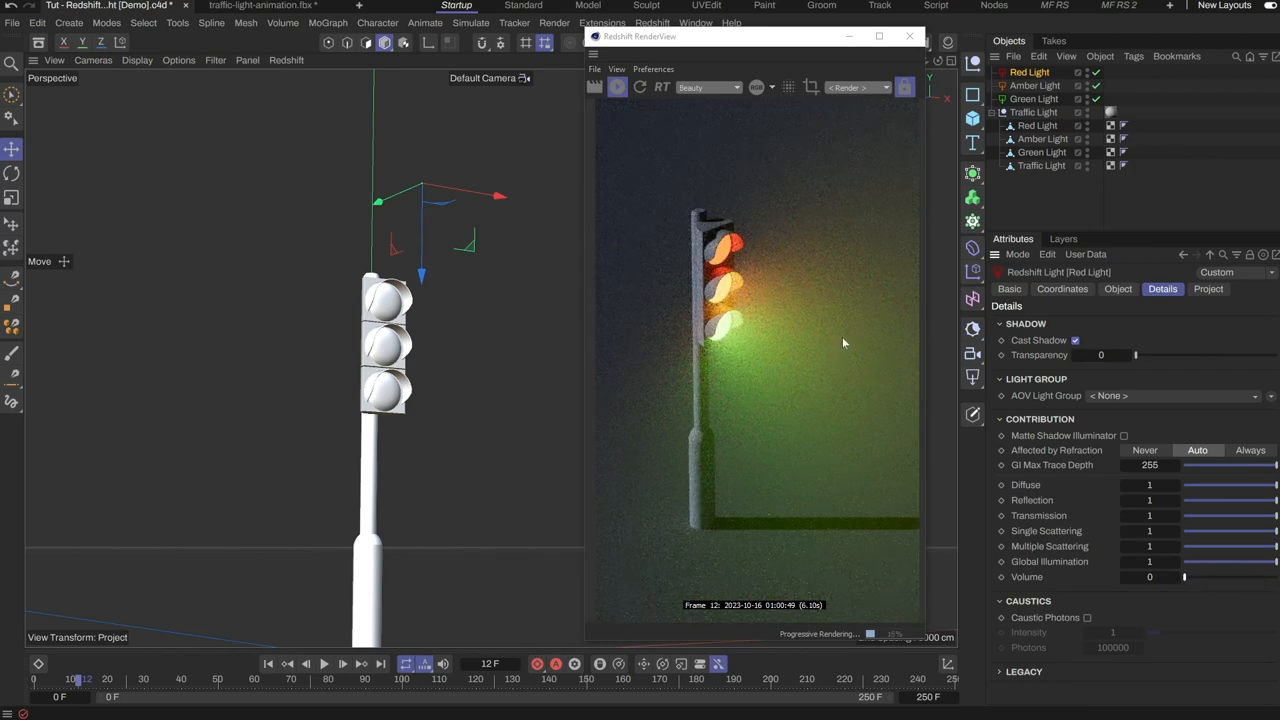
left_click_drag(1184, 576, 1216, 576)
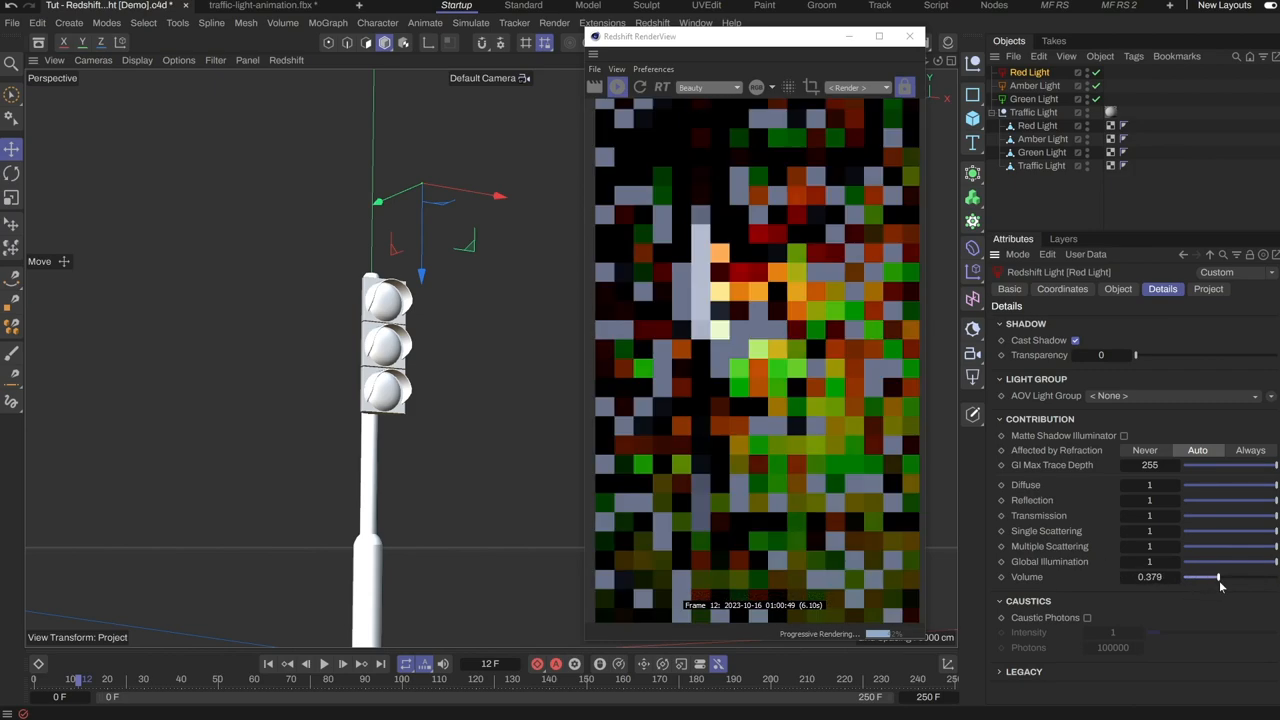